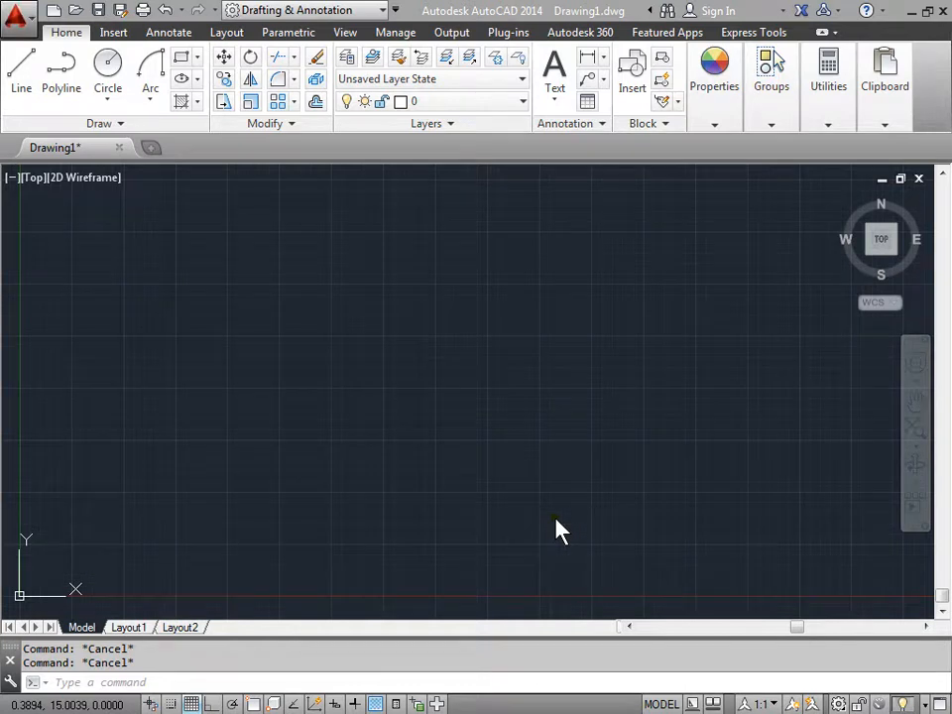
pyautogui.moveTo(552, 532)
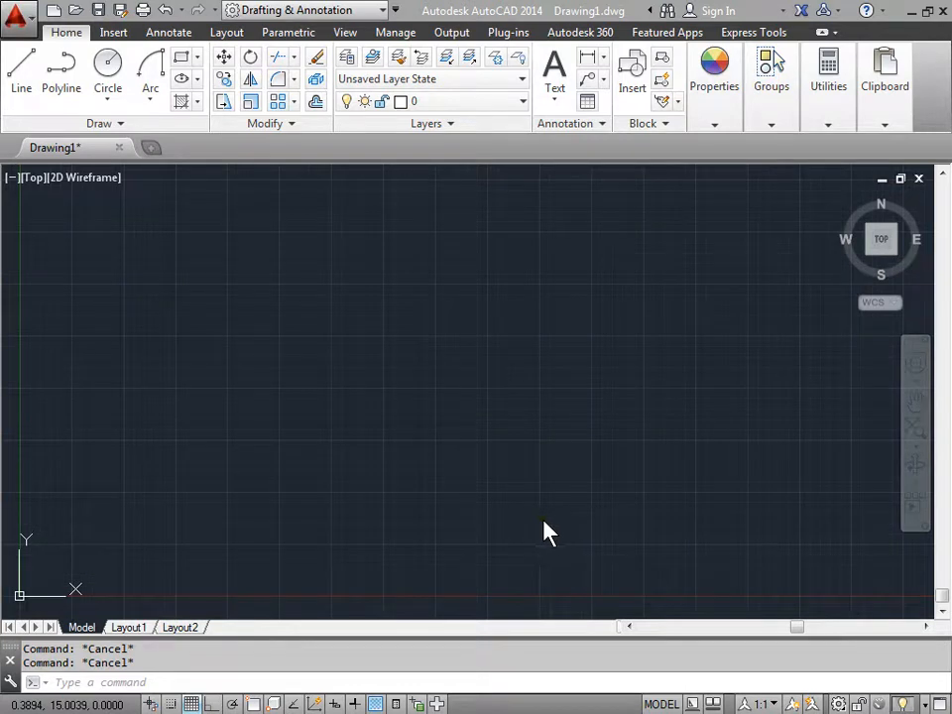
pyautogui.moveTo(428, 421)
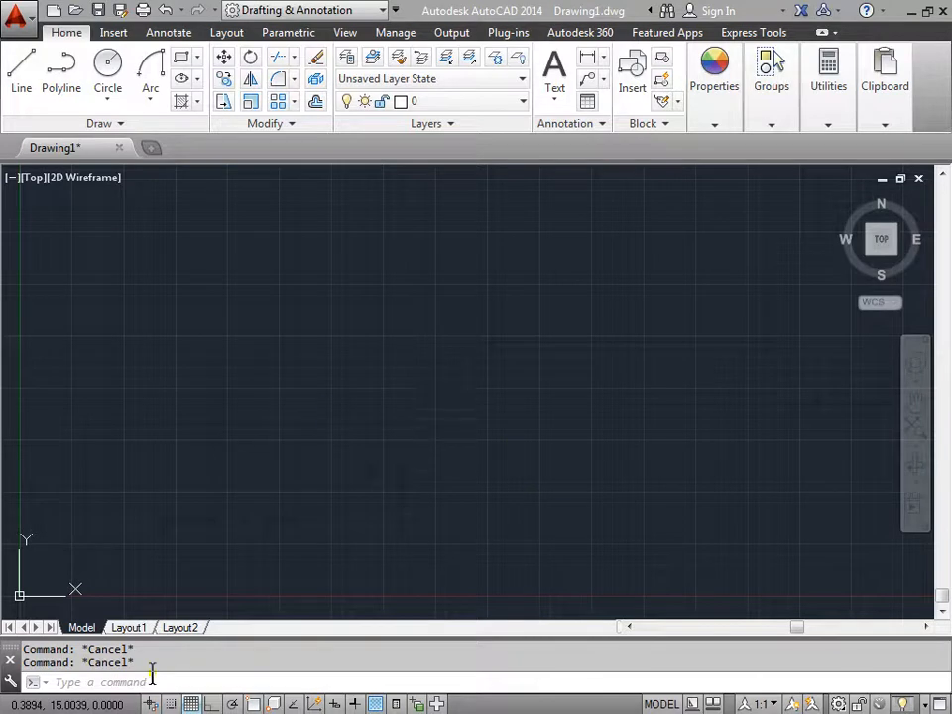
pyautogui.moveTo(381, 355)
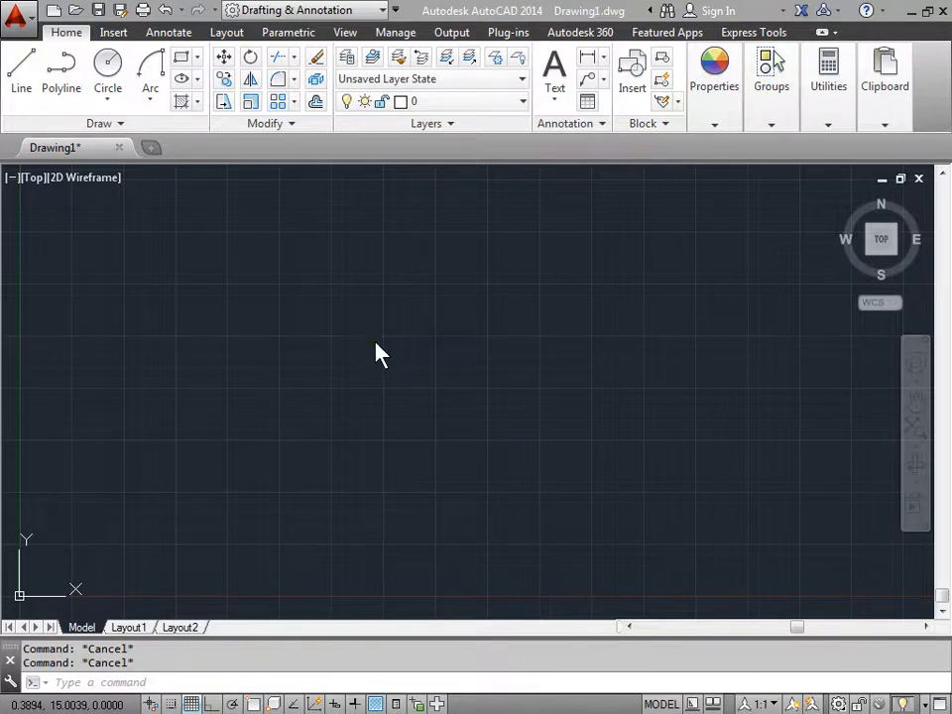
pyautogui.moveTo(496, 272)
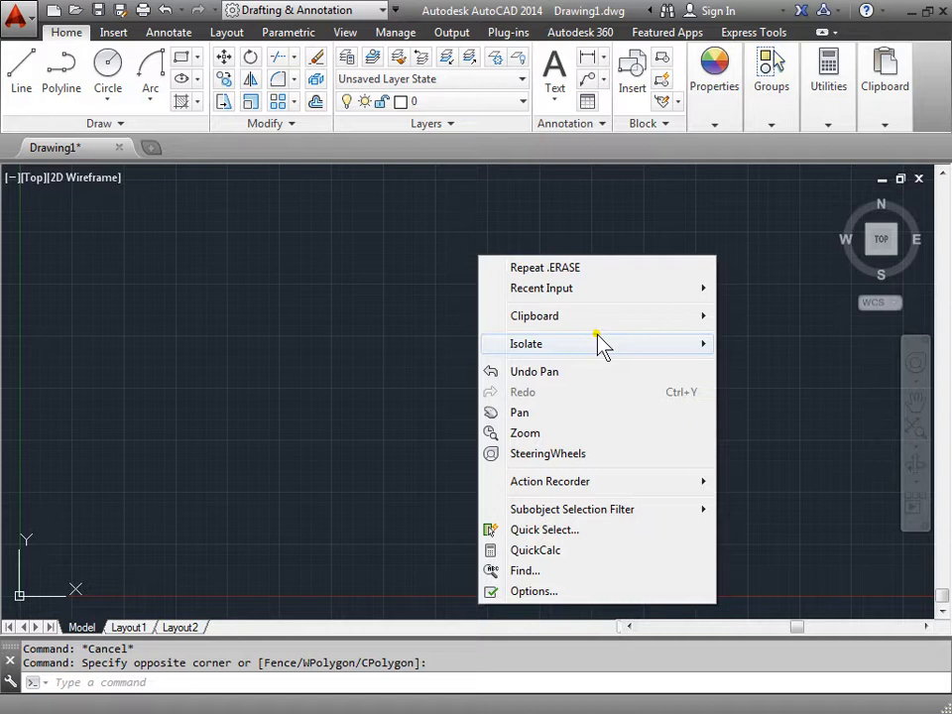
pyautogui.moveTo(585, 274)
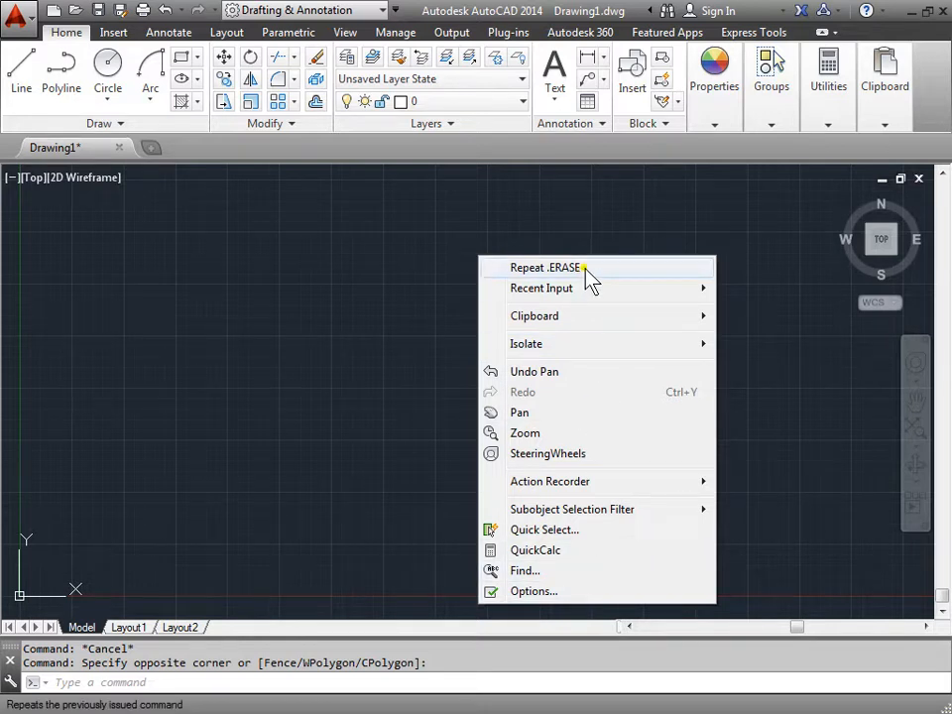
pyautogui.moveTo(565, 552)
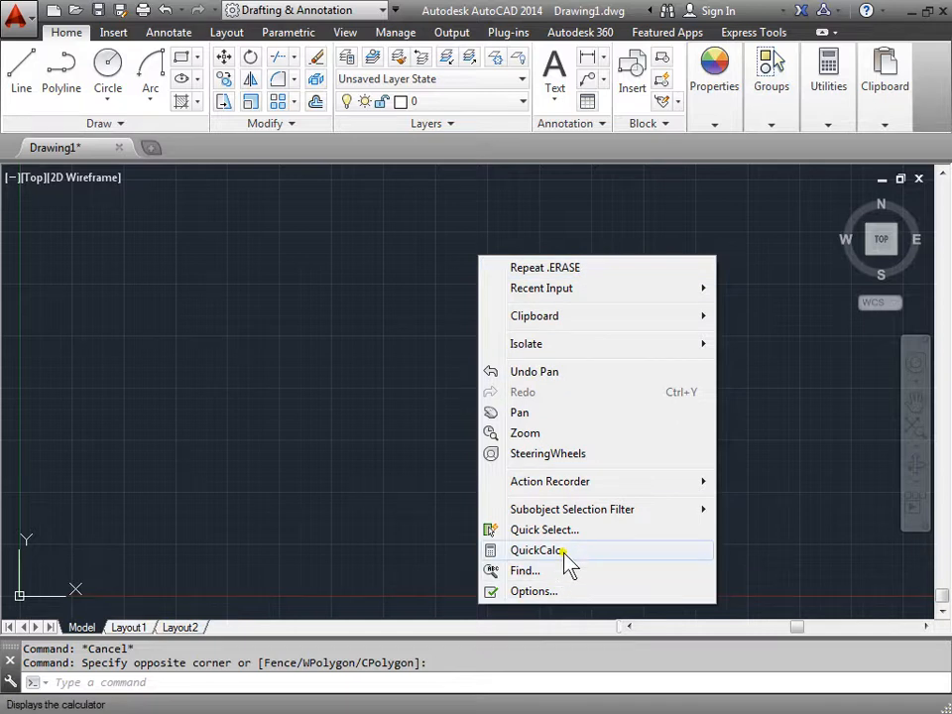
pyautogui.moveTo(603, 266)
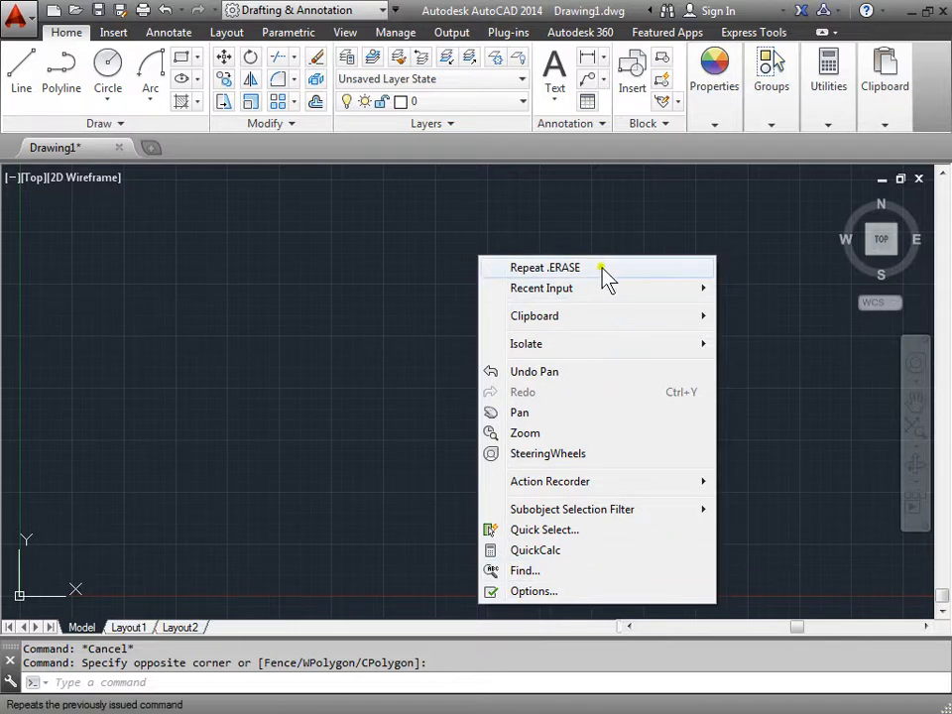
pyautogui.moveTo(583, 282)
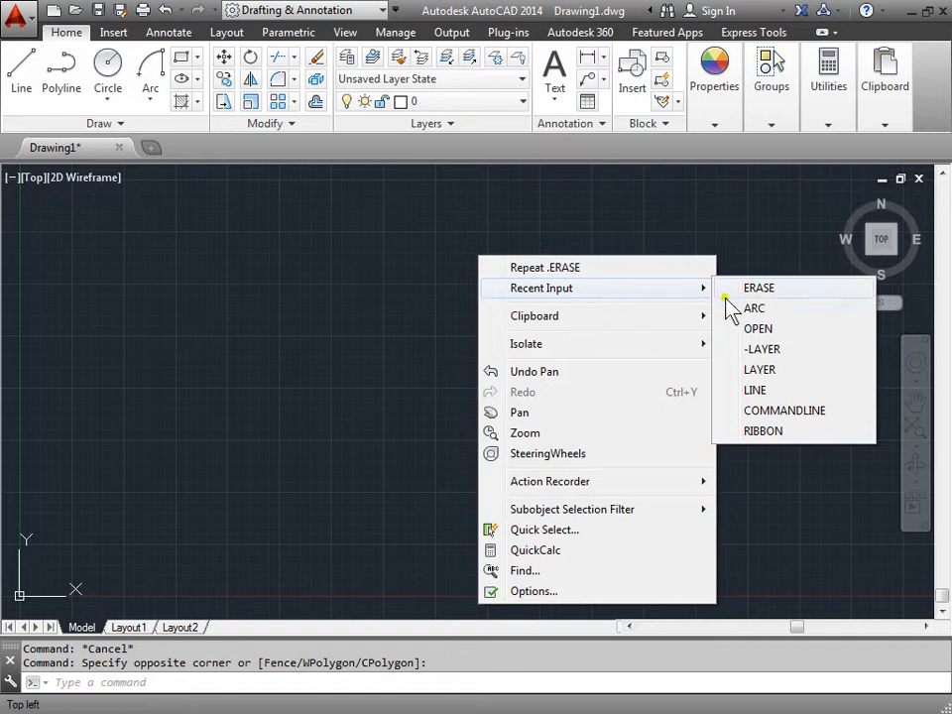
pyautogui.moveTo(783, 317)
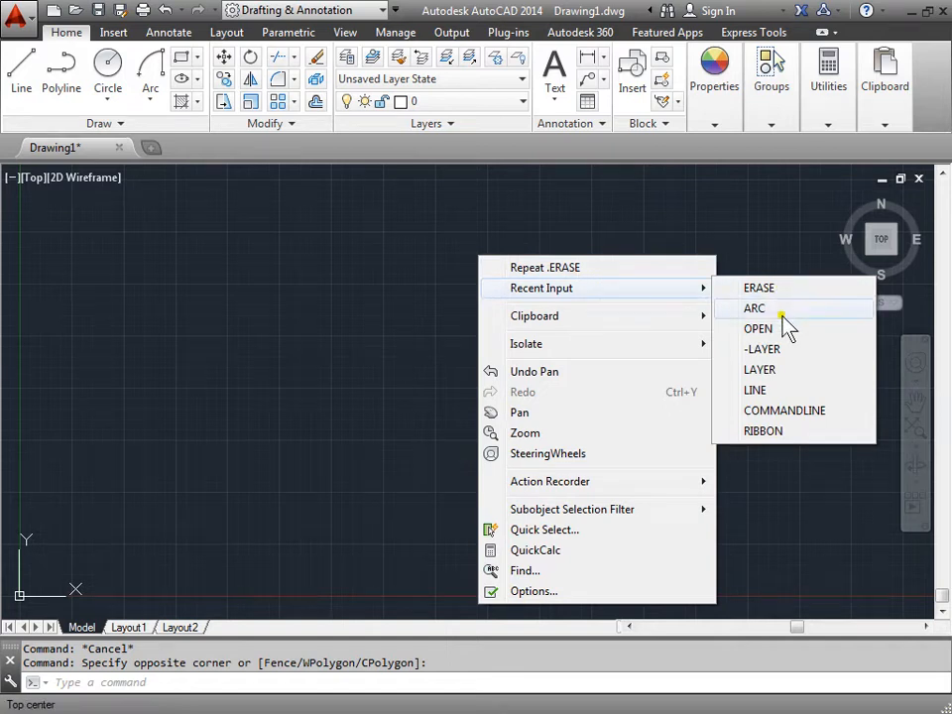
pyautogui.moveTo(781, 410)
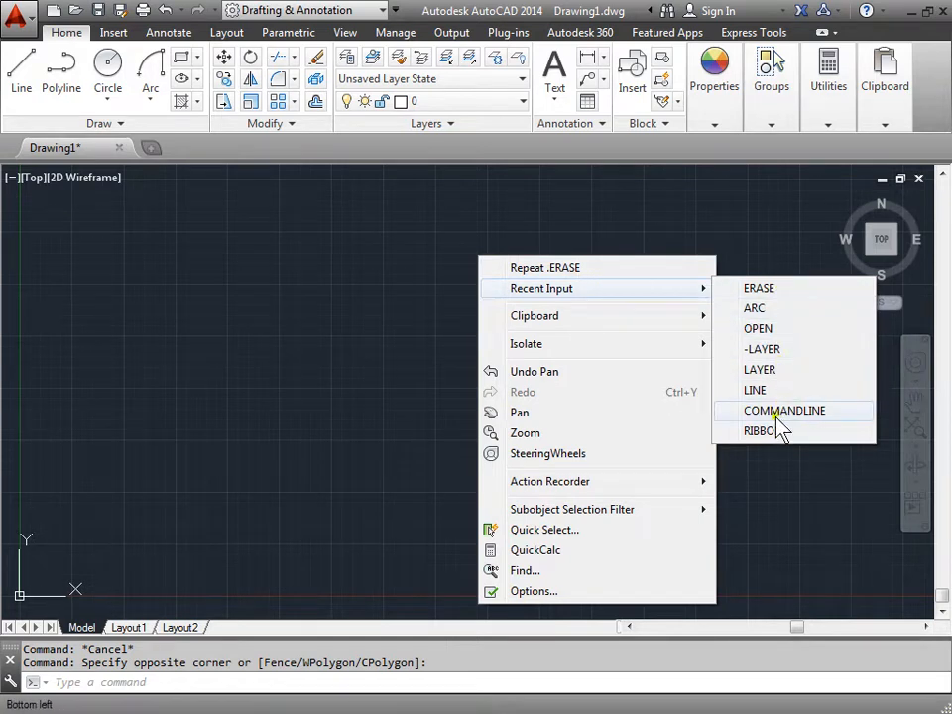
pyautogui.moveTo(535, 315)
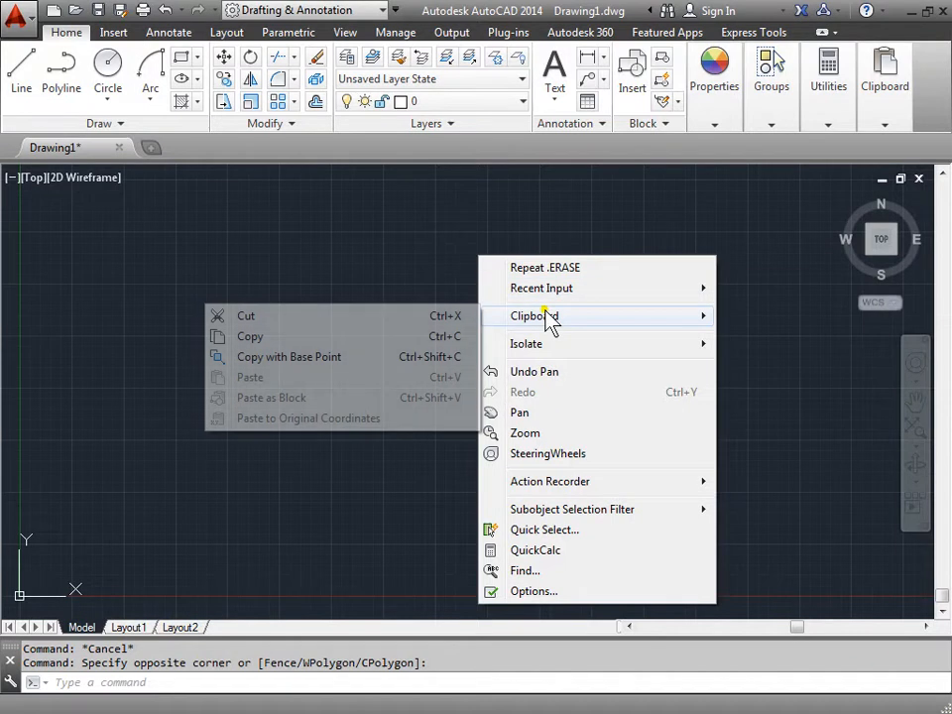
pyautogui.moveTo(551, 353)
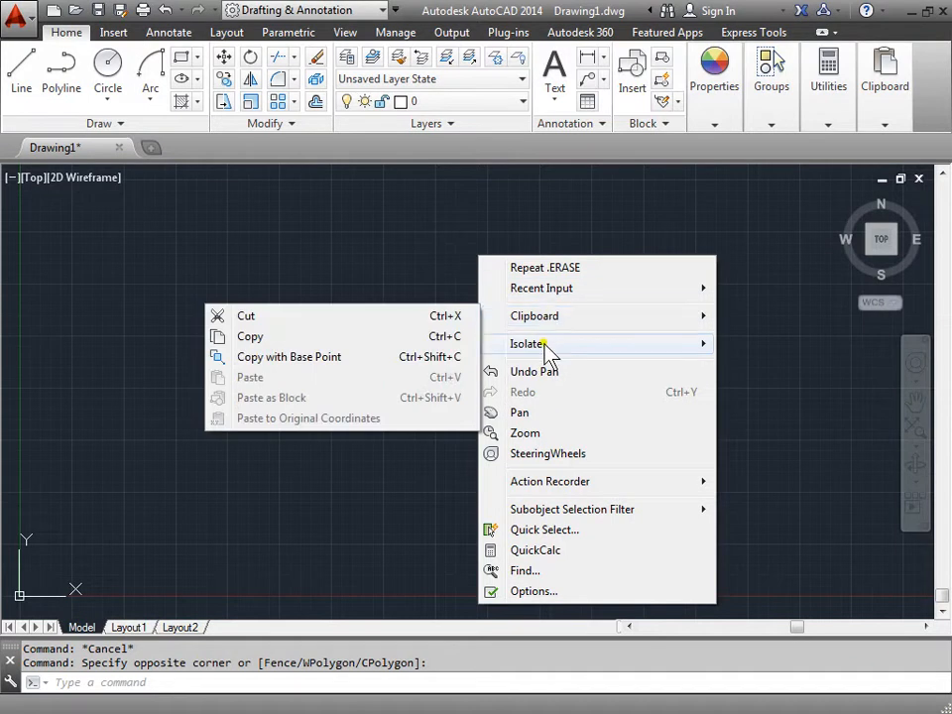
pyautogui.moveTo(524, 432)
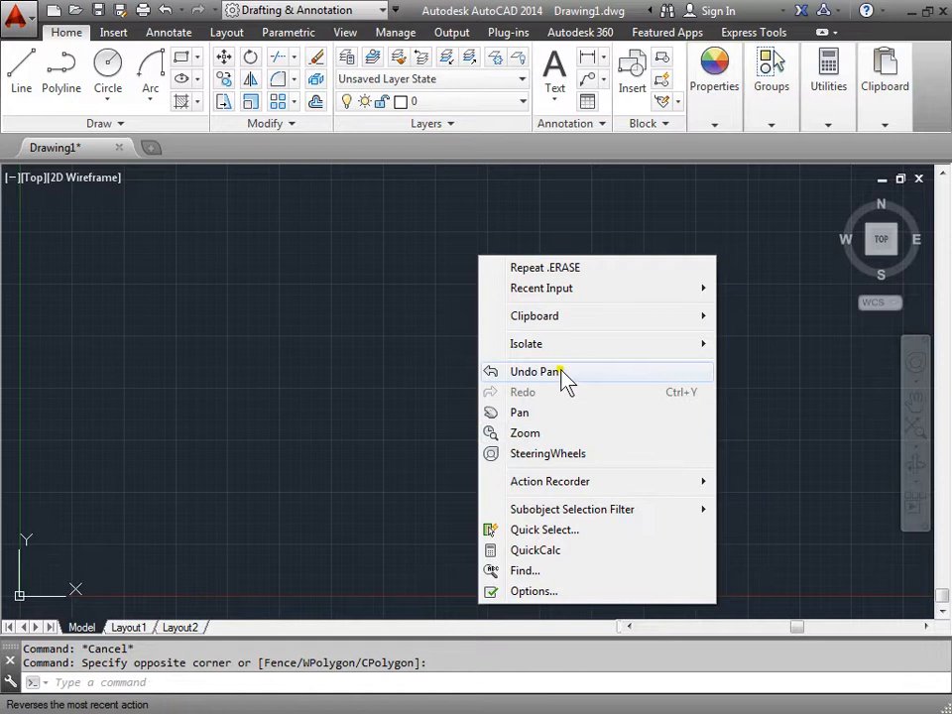
pyautogui.moveTo(524, 432)
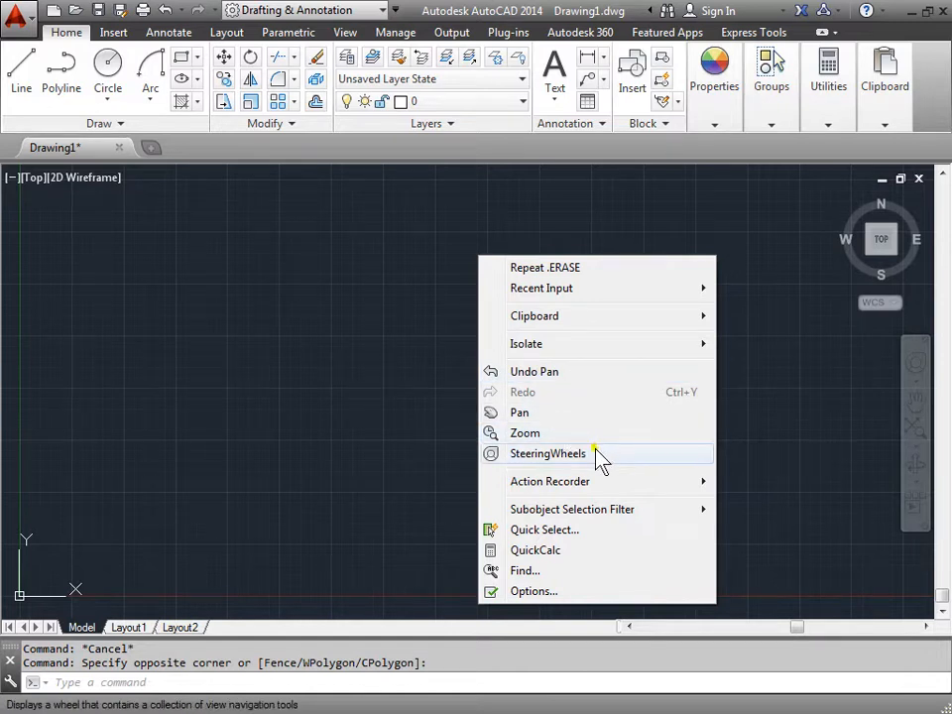
pyautogui.moveTo(540, 591)
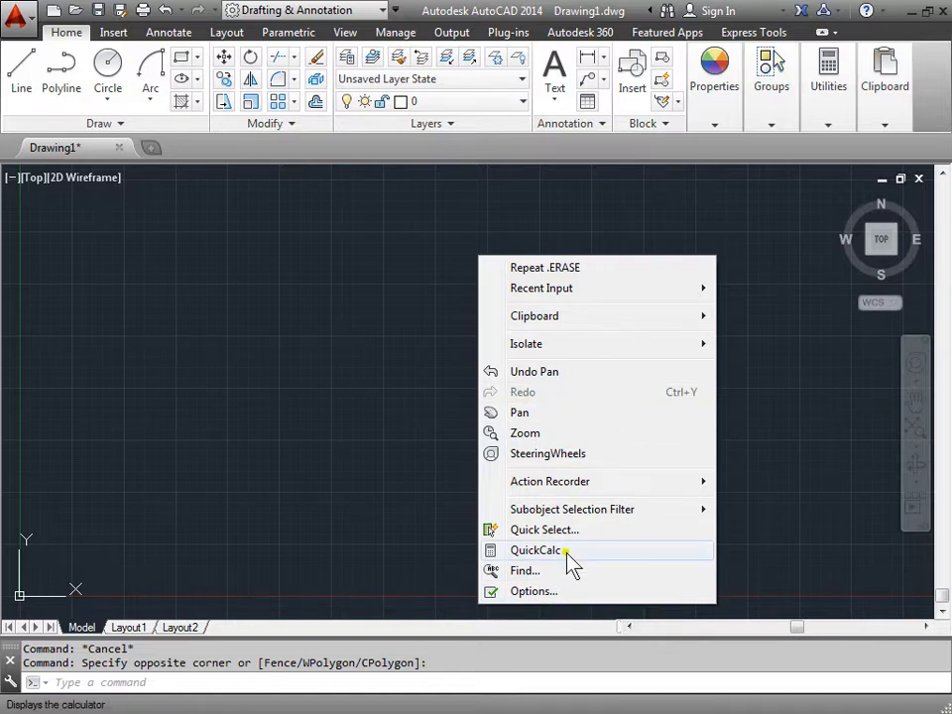
pyautogui.moveTo(440, 315)
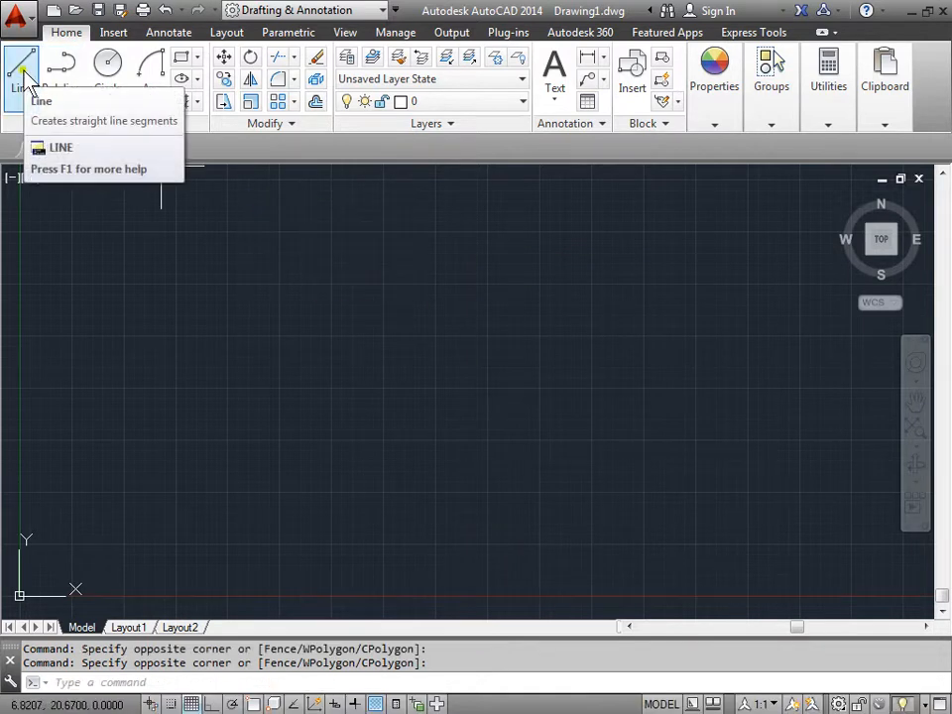
# - Start the Line command and place the first point near the upper middle of model space
pyautogui.click(20, 67)
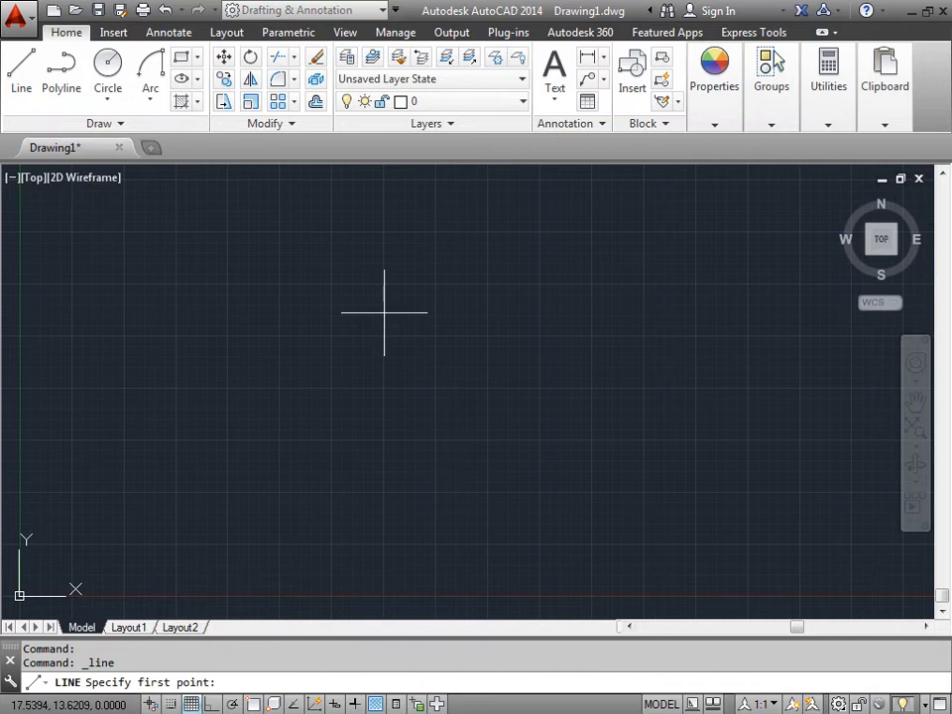
pyautogui.moveTo(381, 314)
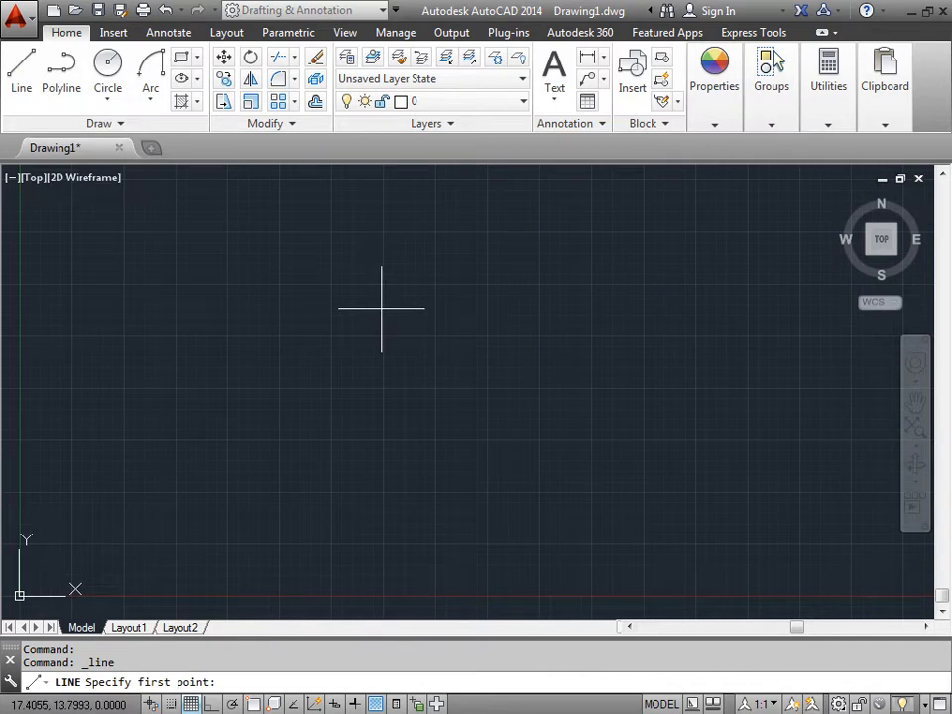
pyautogui.click(380, 310)
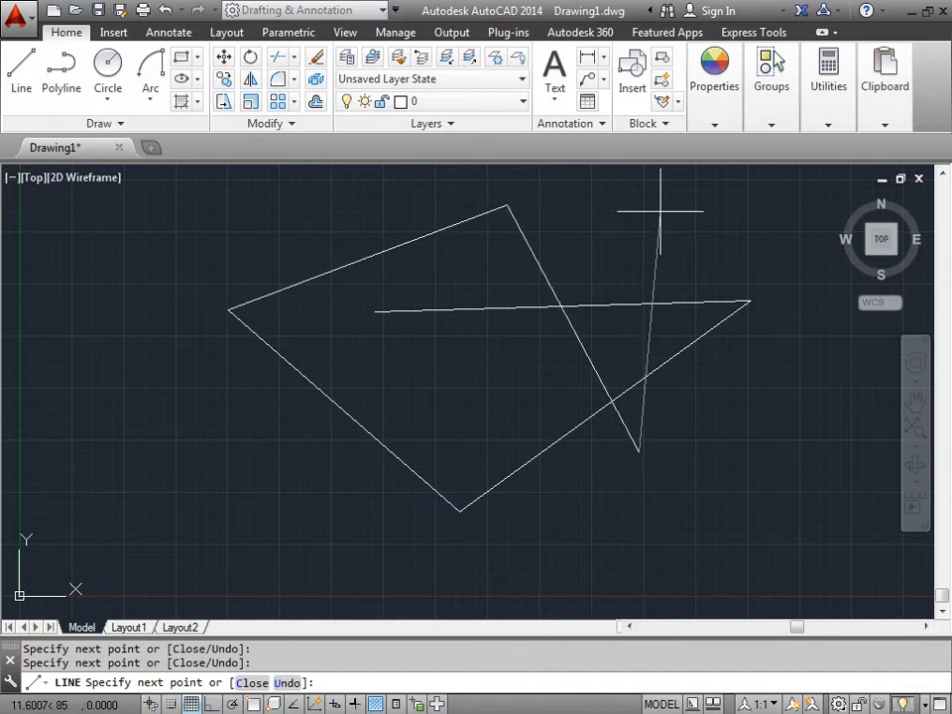
# - Show the Line command's Enter/Cancel/Close/Undo shortcut menu in the drawing area
pyautogui.rightClick(658, 214)
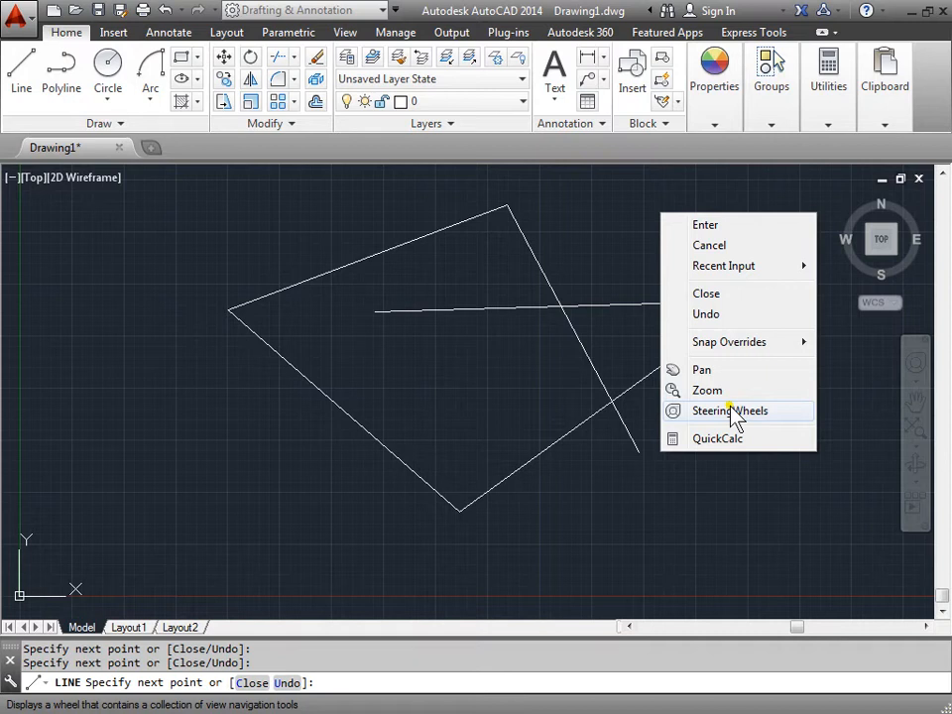
pyautogui.moveTo(738, 224)
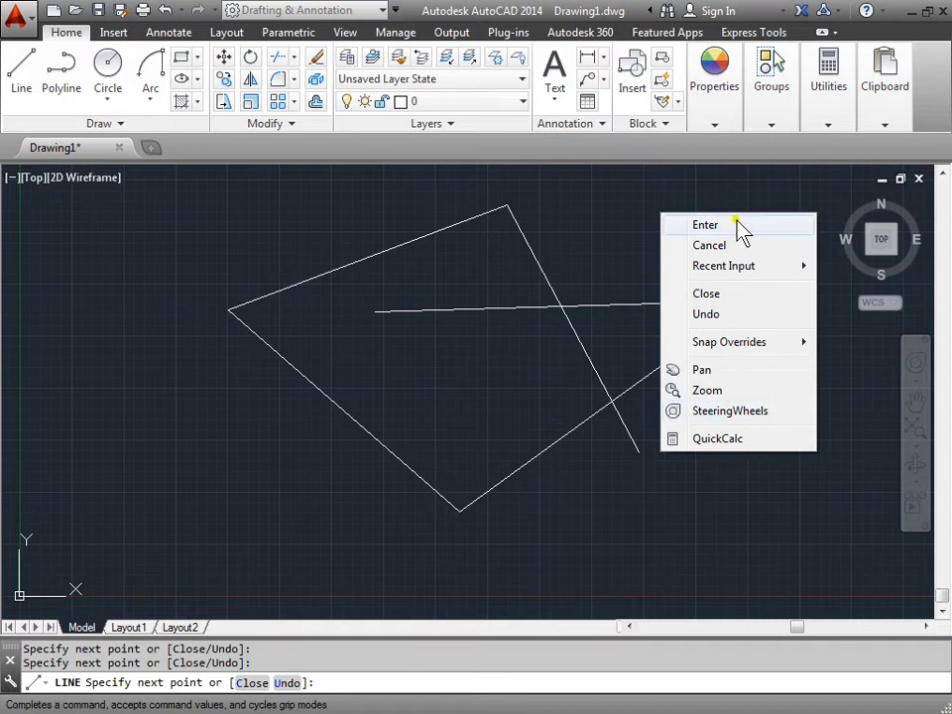
pyautogui.moveTo(742, 230)
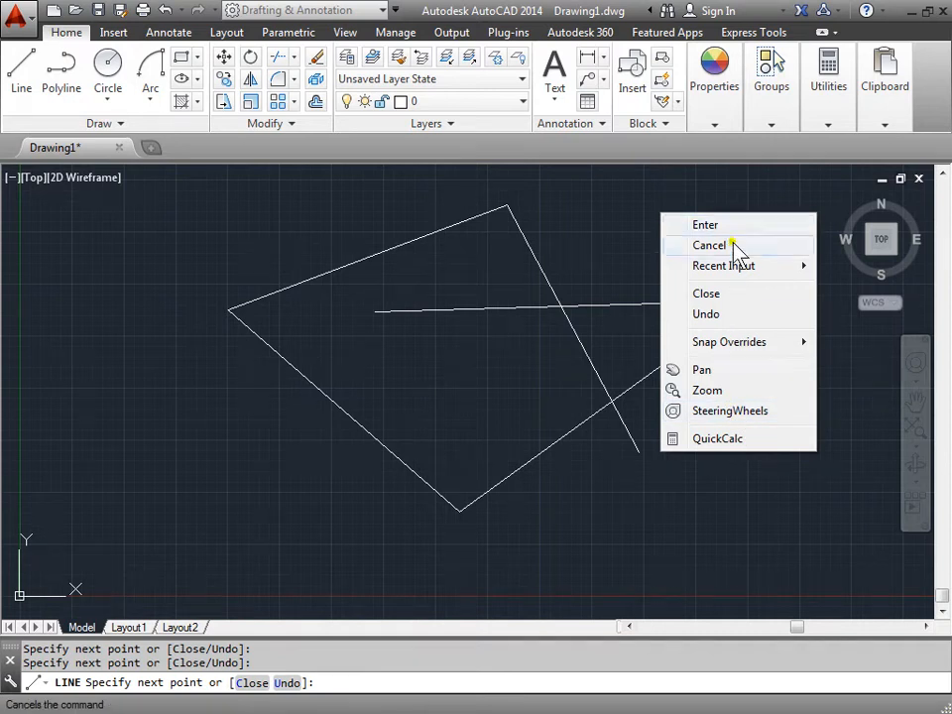
pyautogui.moveTo(737, 302)
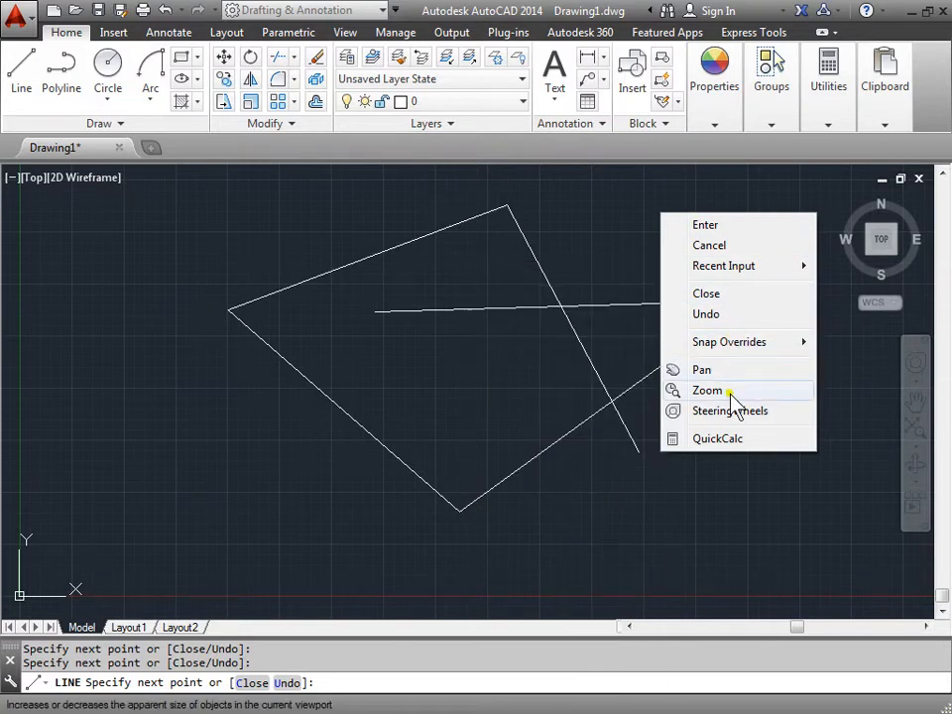
pyautogui.moveTo(738, 439)
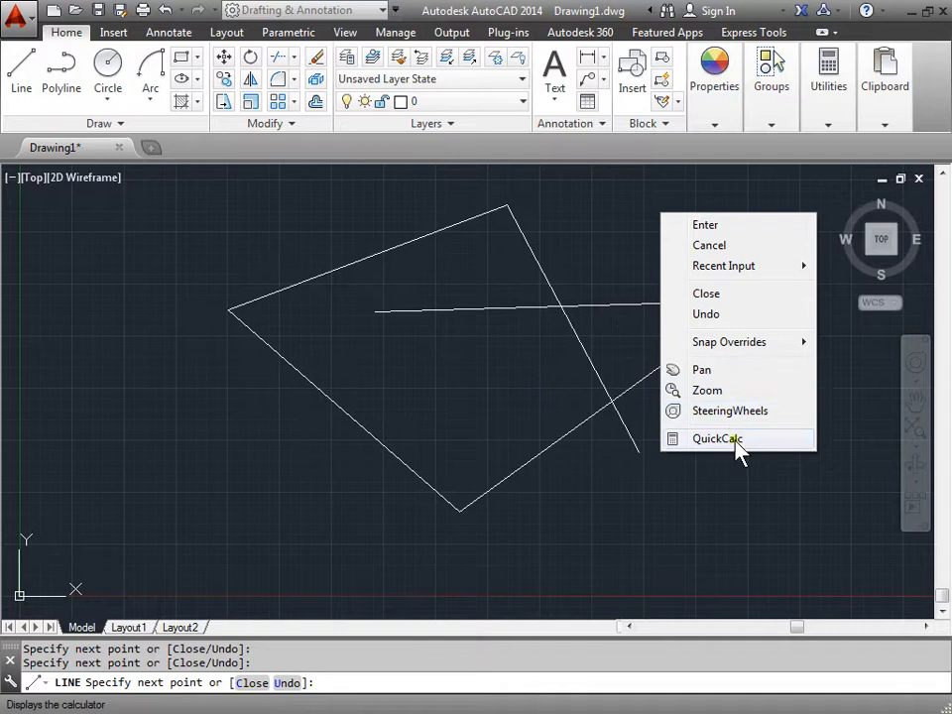
pyautogui.moveTo(723, 293)
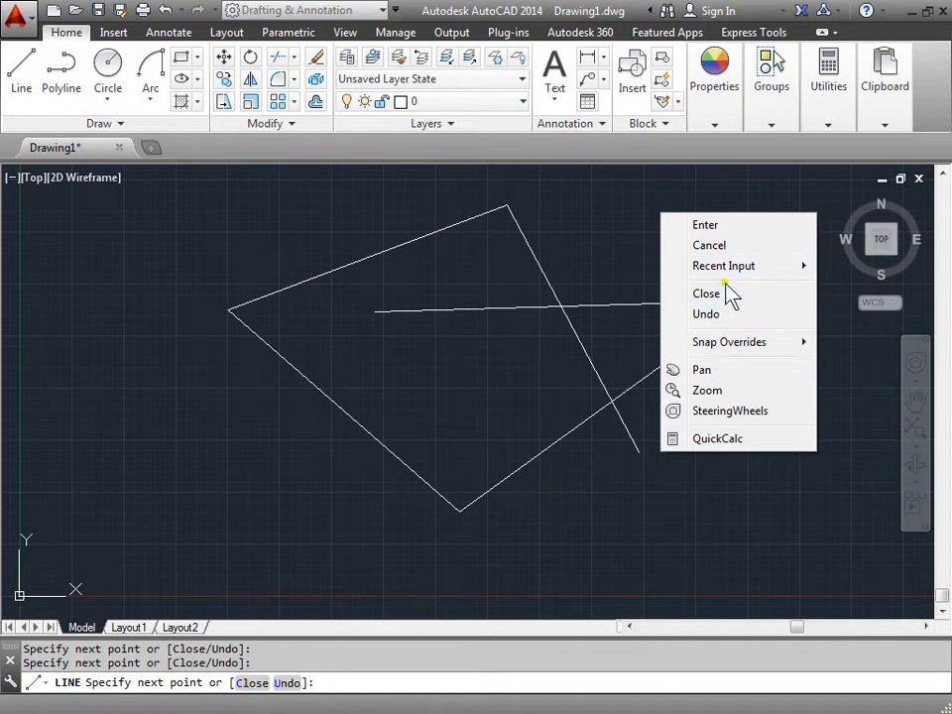
# - Choose Close so the chain joins back to its first point and the command ends
pyautogui.click(706, 293)
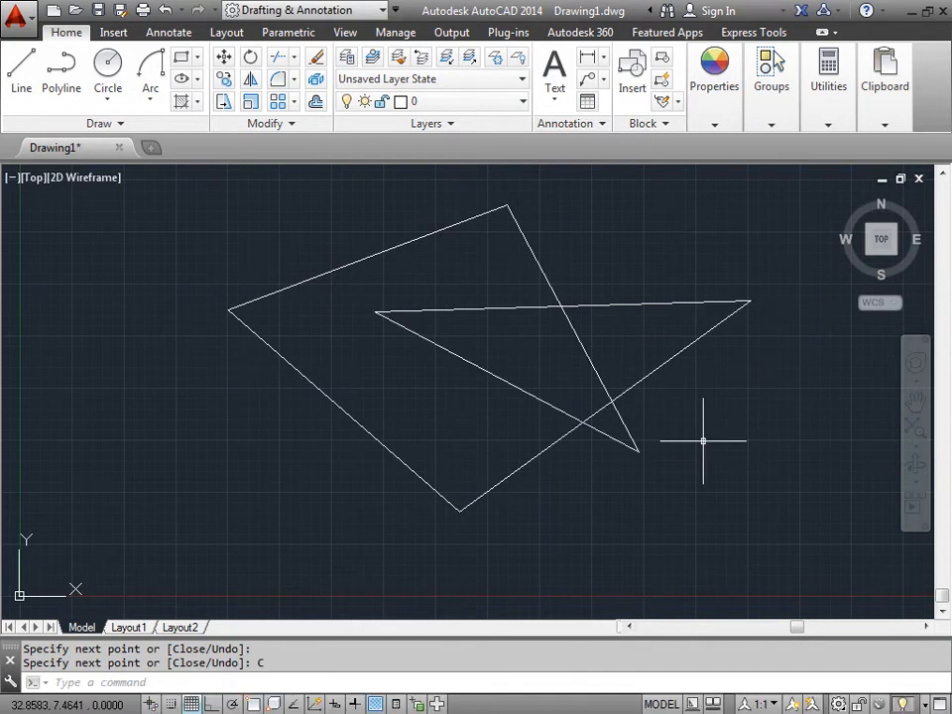
pyautogui.moveTo(552, 520)
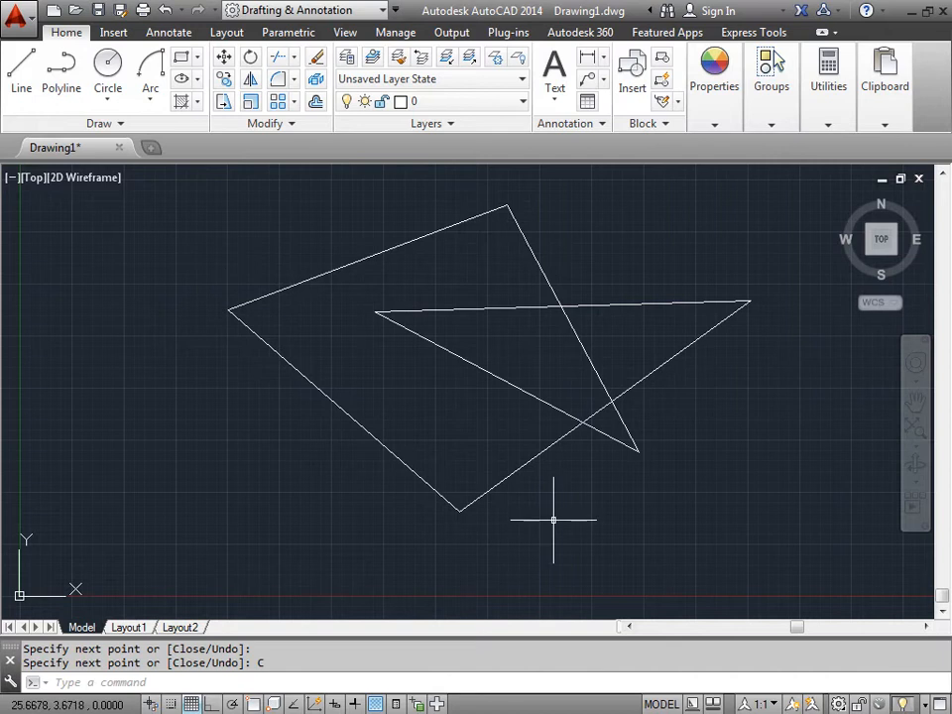
pyautogui.moveTo(560, 507)
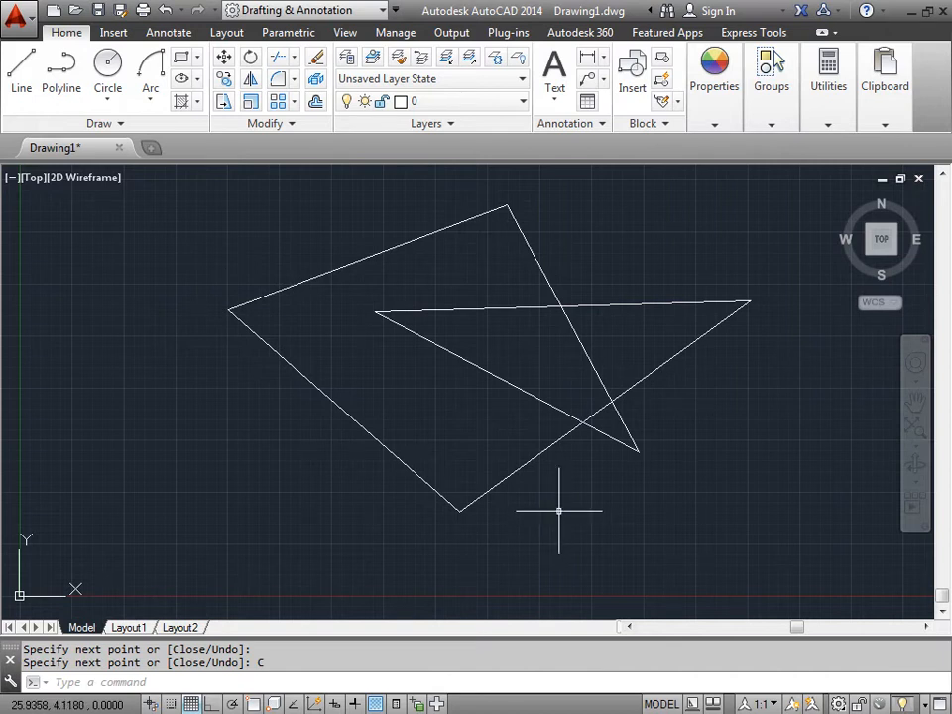
pyautogui.moveTo(571, 516)
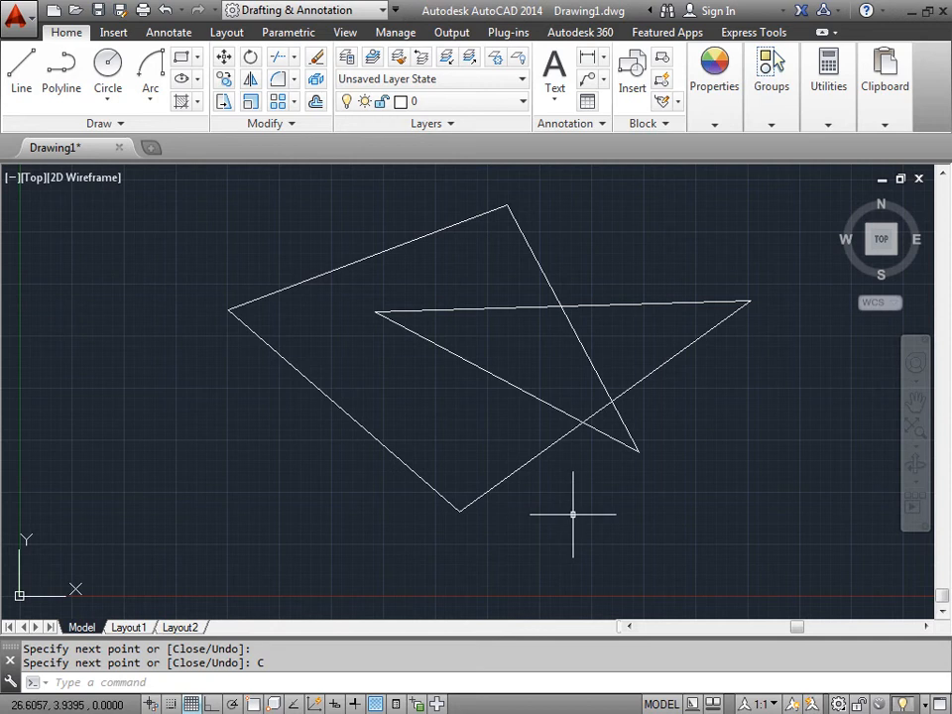